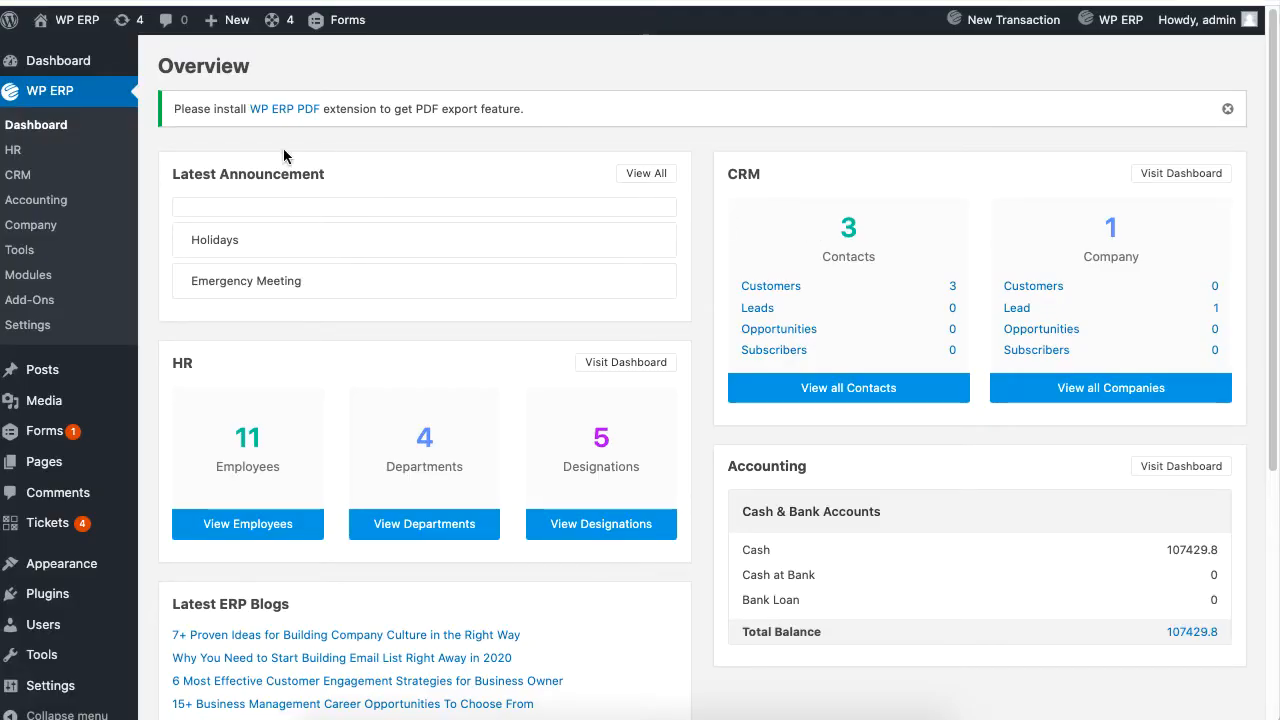
mouse_move(13, 149)
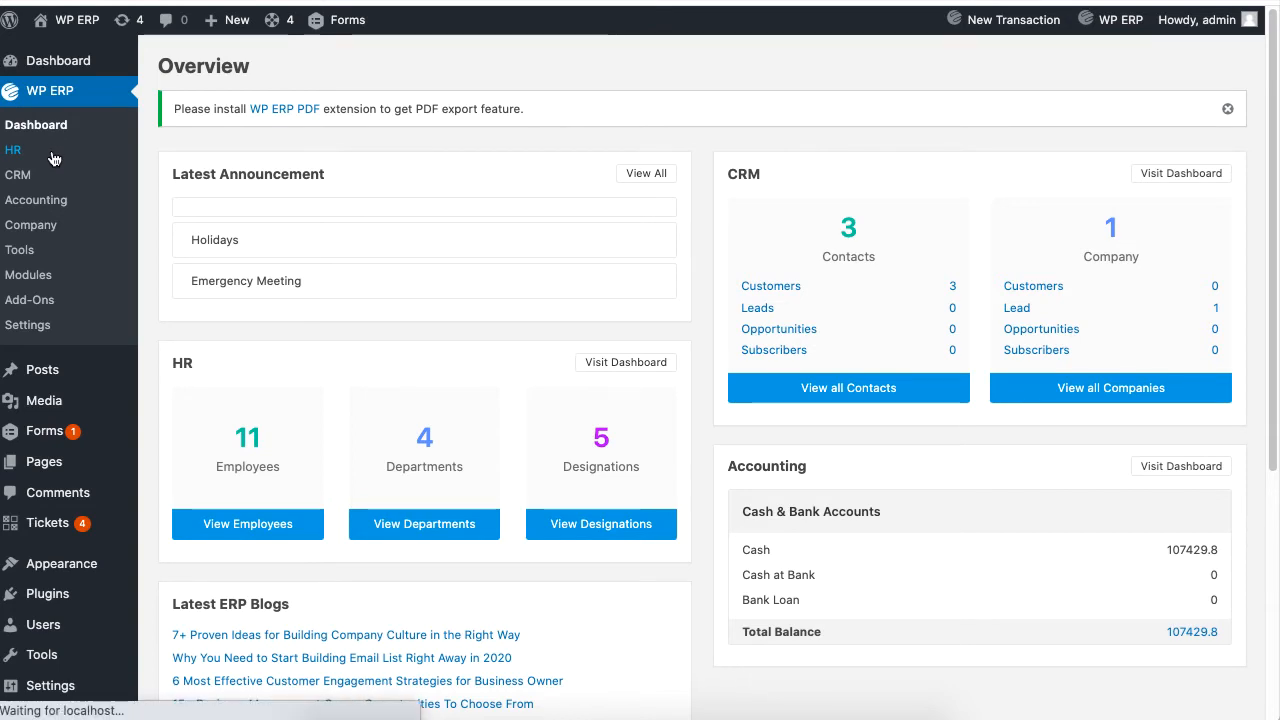
click(13, 149)
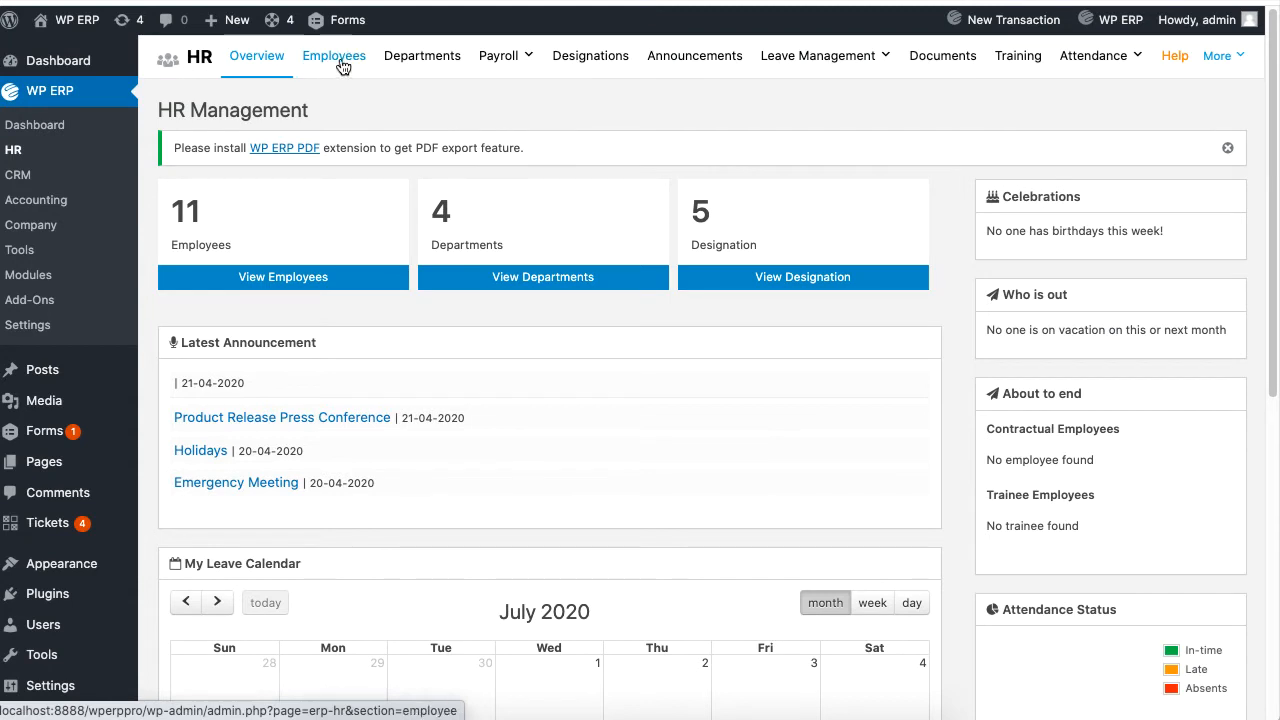
click(334, 55)
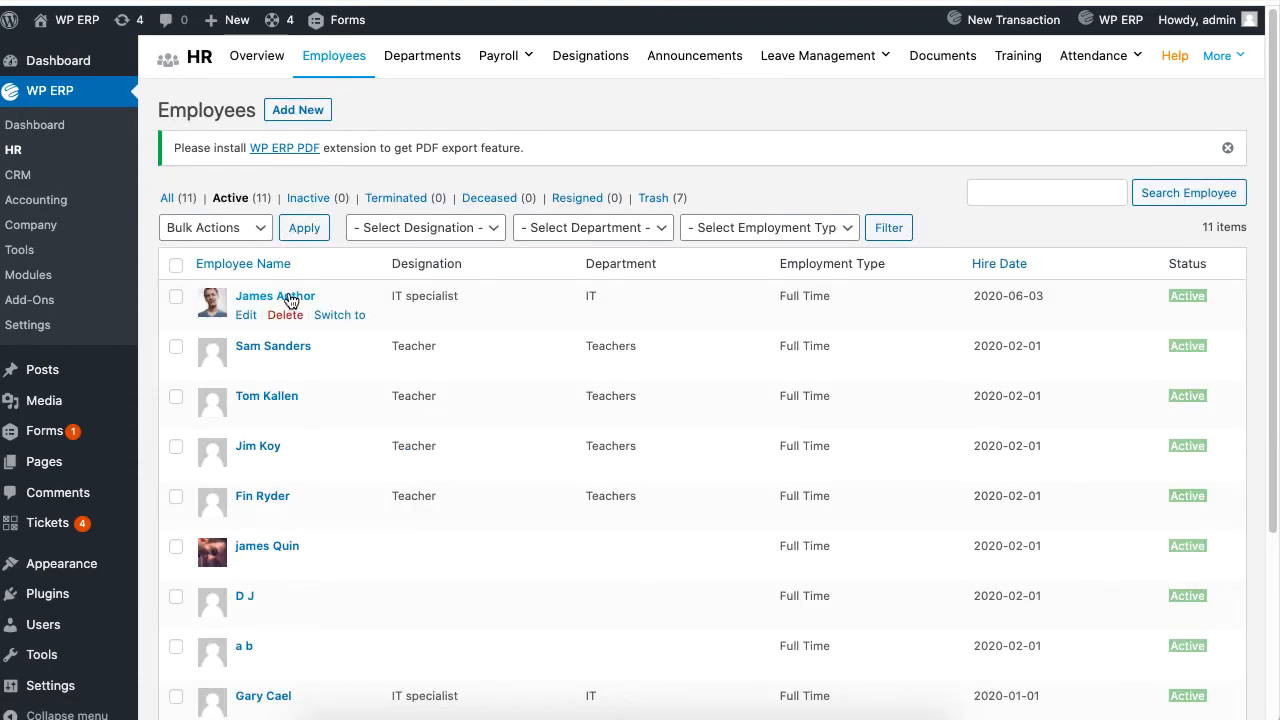
click(275, 295)
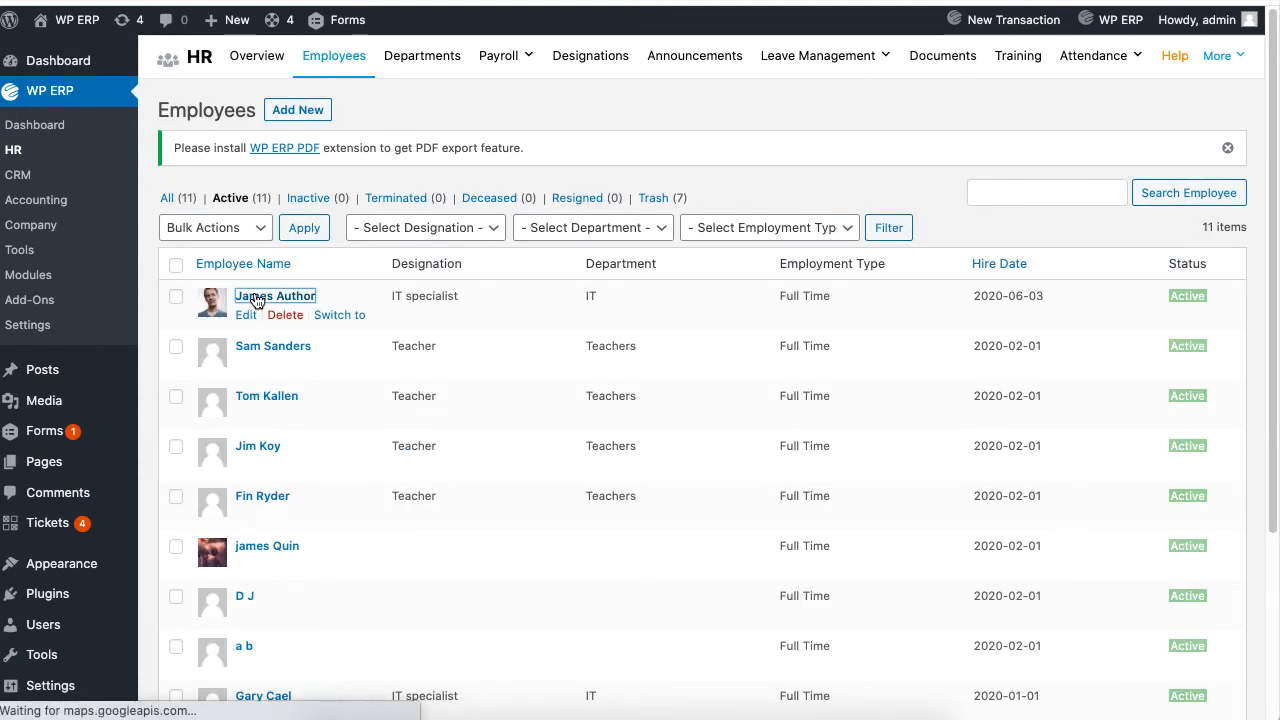
click(274, 295)
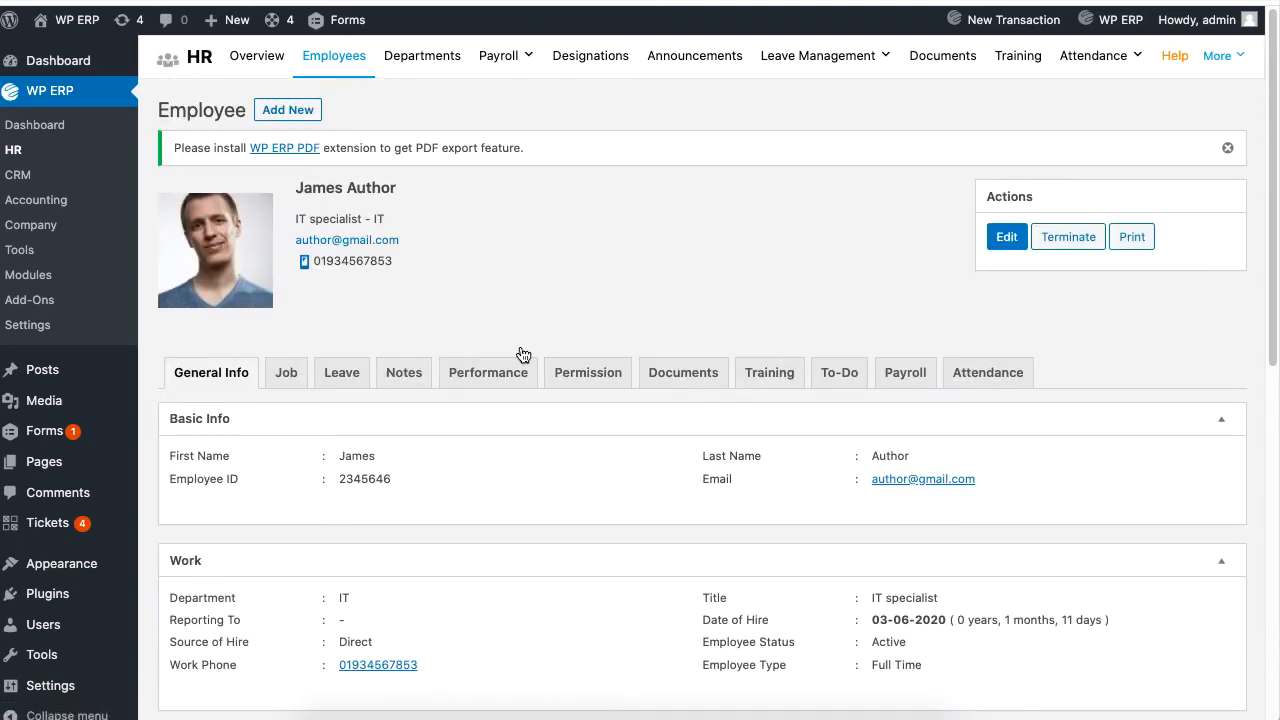
On the Permission tab, check HR Manager, Recruiter and Accounting Manager, then submit Update Permission
click(588, 372)
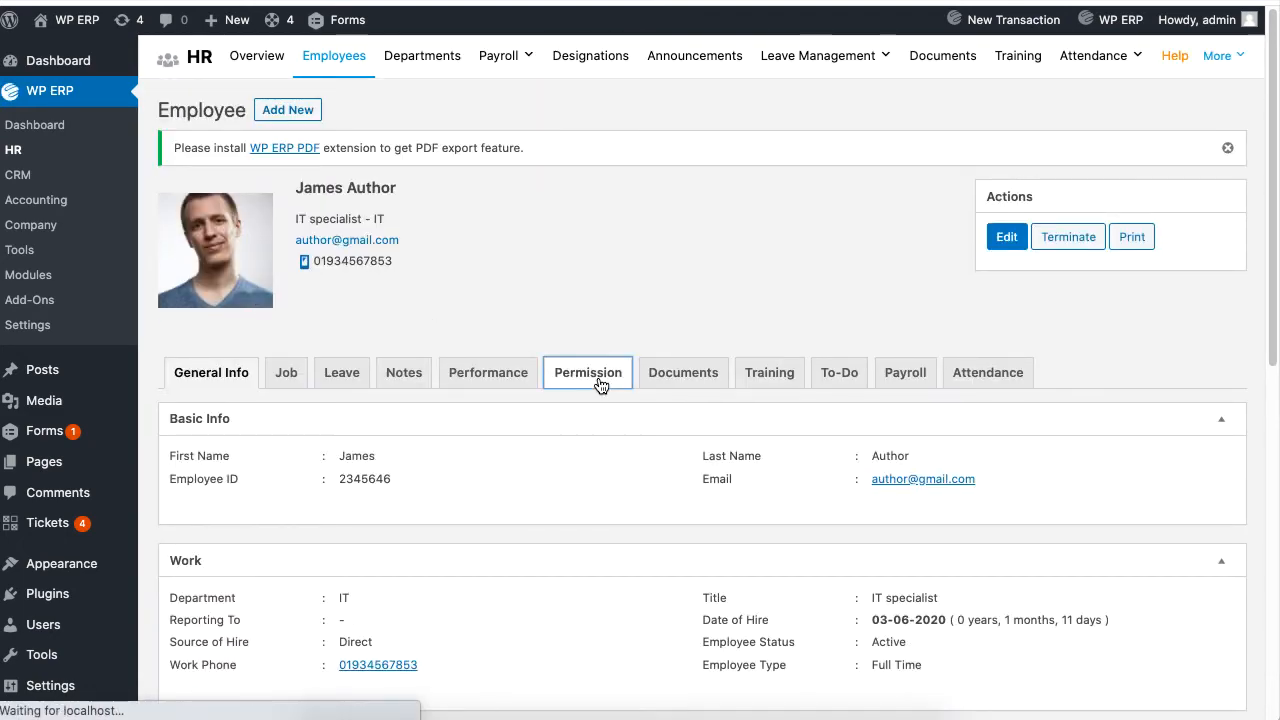
click(587, 372)
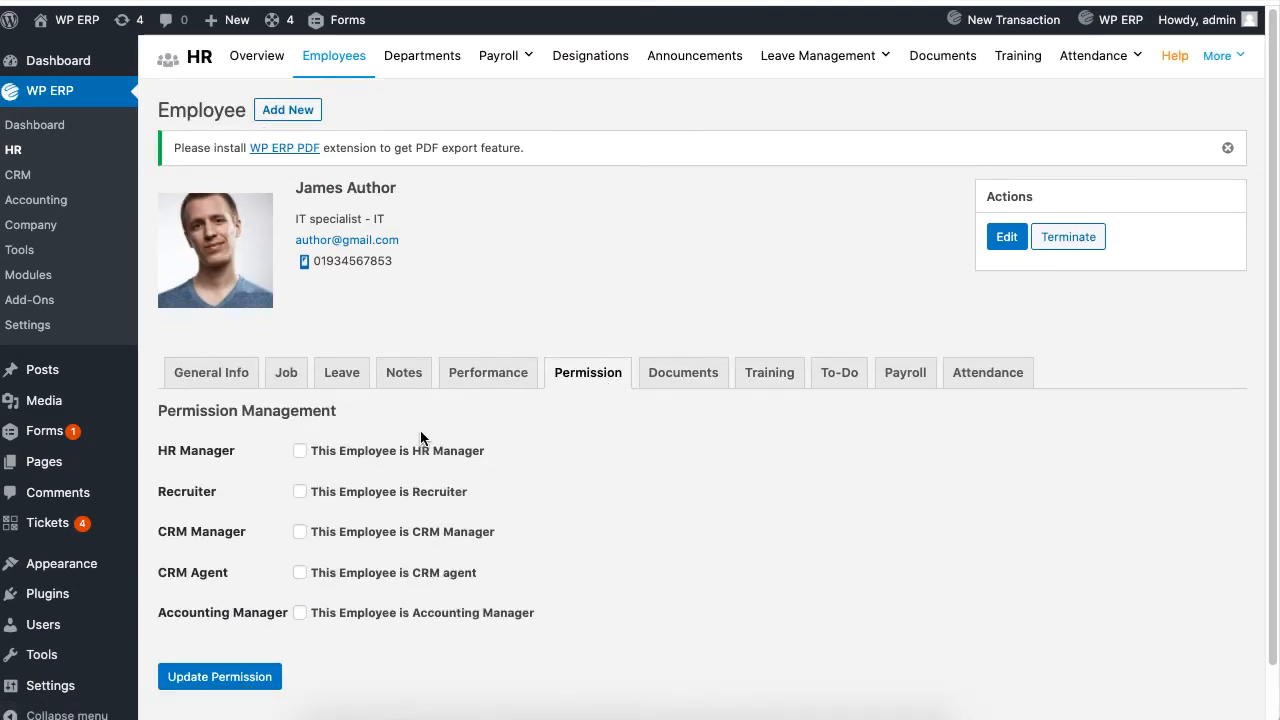
mouse_move(460, 455)
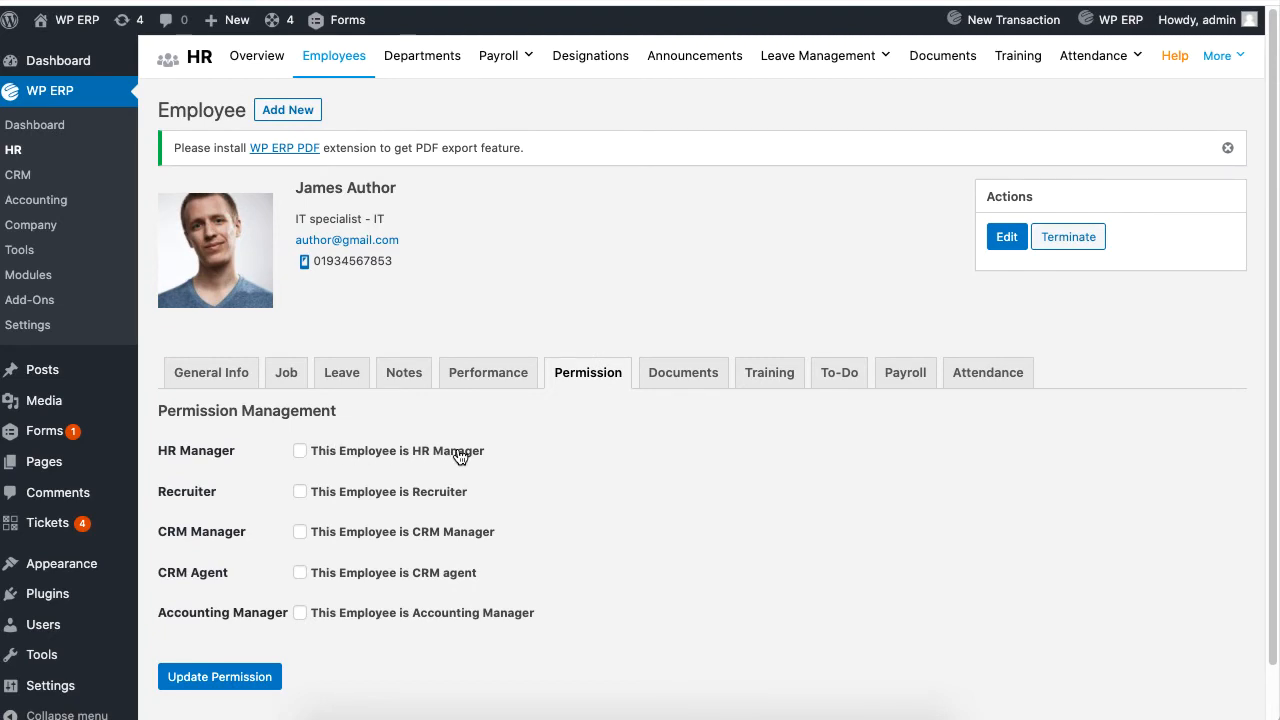
click(300, 451)
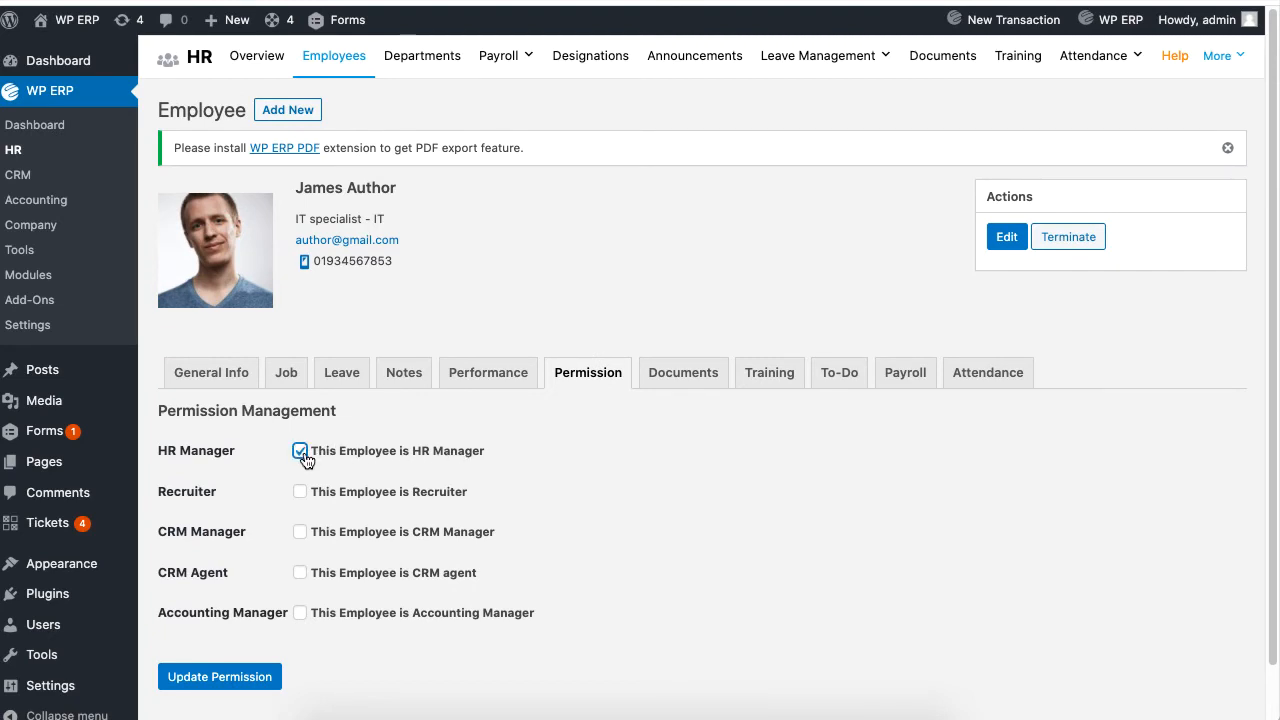
click(300, 491)
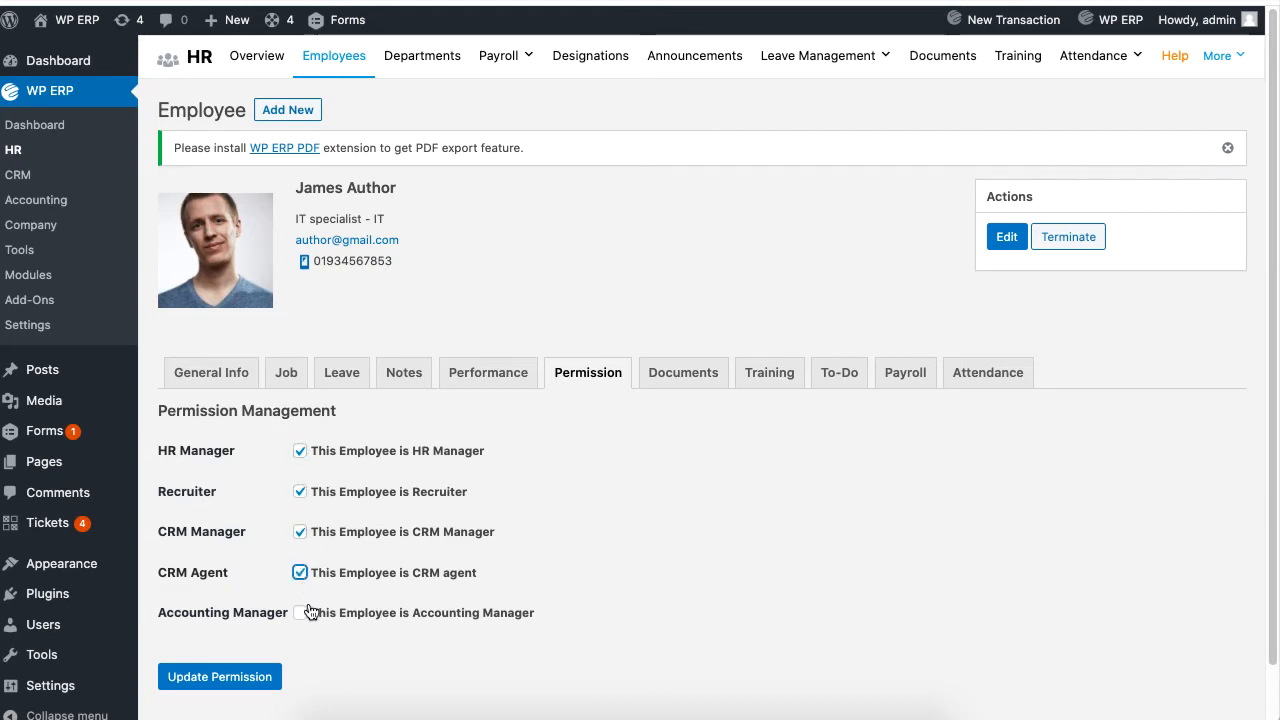
click(300, 612)
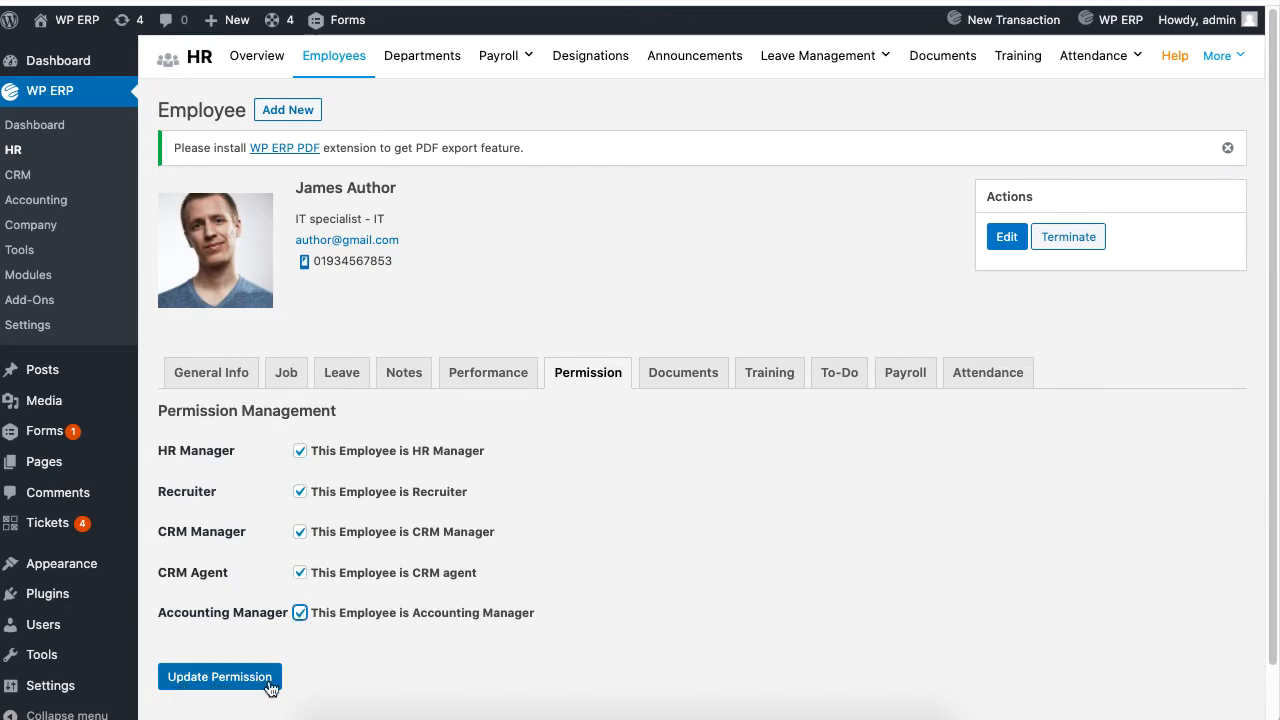
click(219, 677)
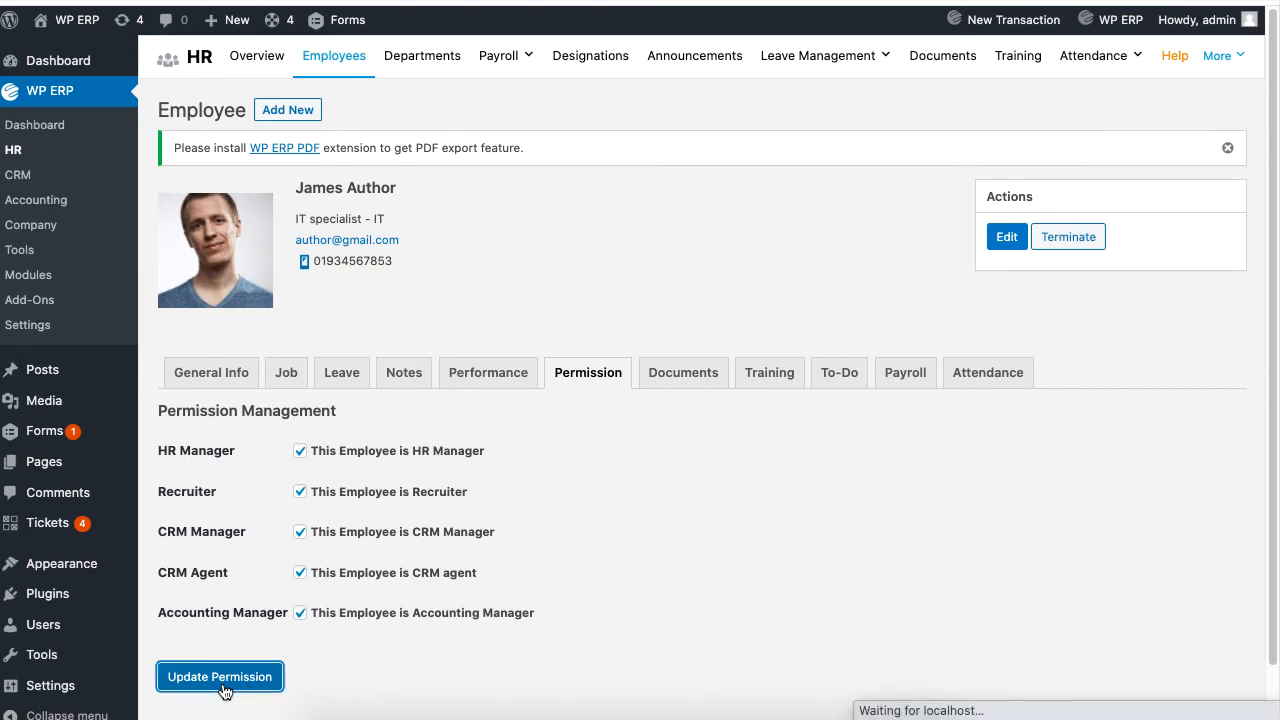
Resubmit Update Permission and confirm the 'Data Successfully saved' notice appears
click(219, 677)
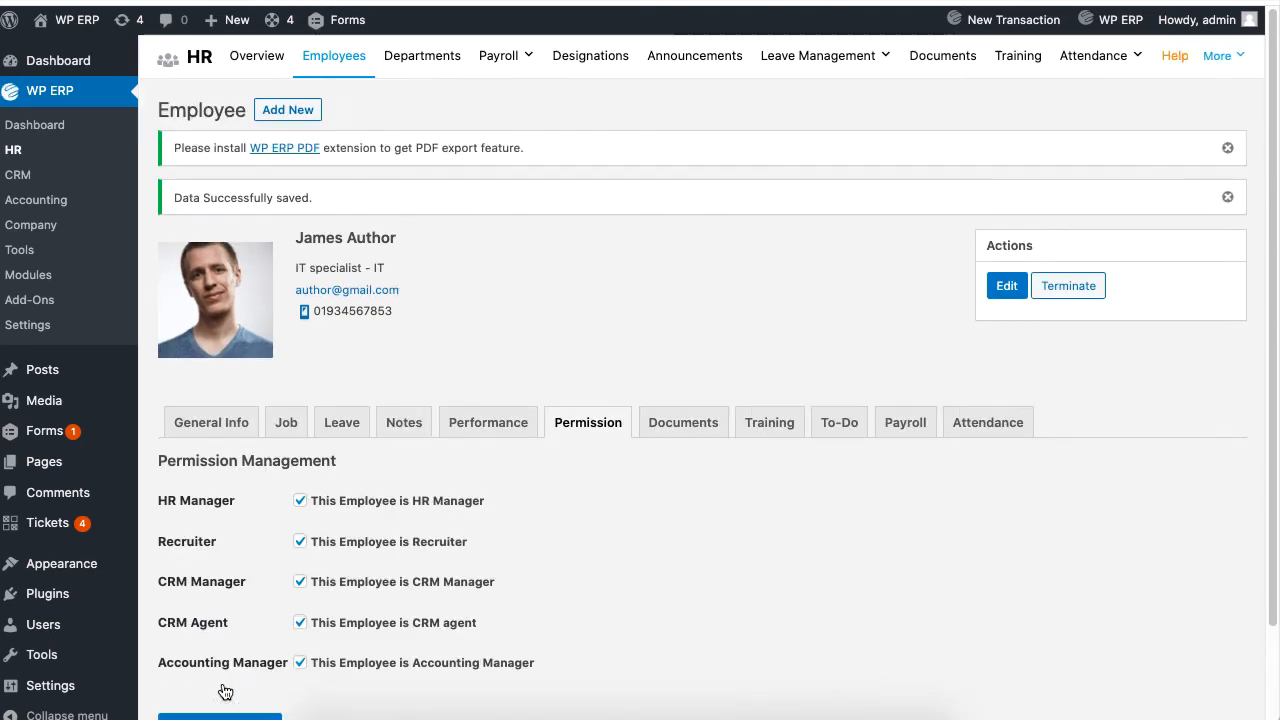
mouse_move(642, 577)
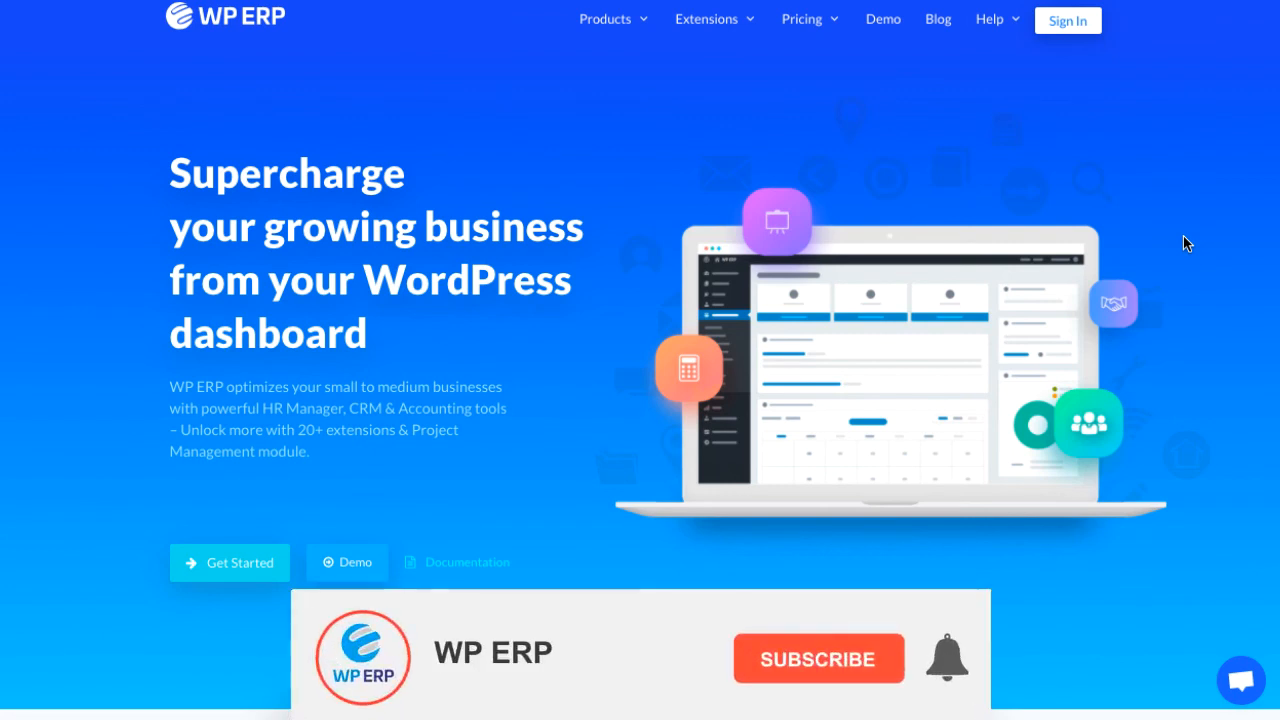
click(818, 658)
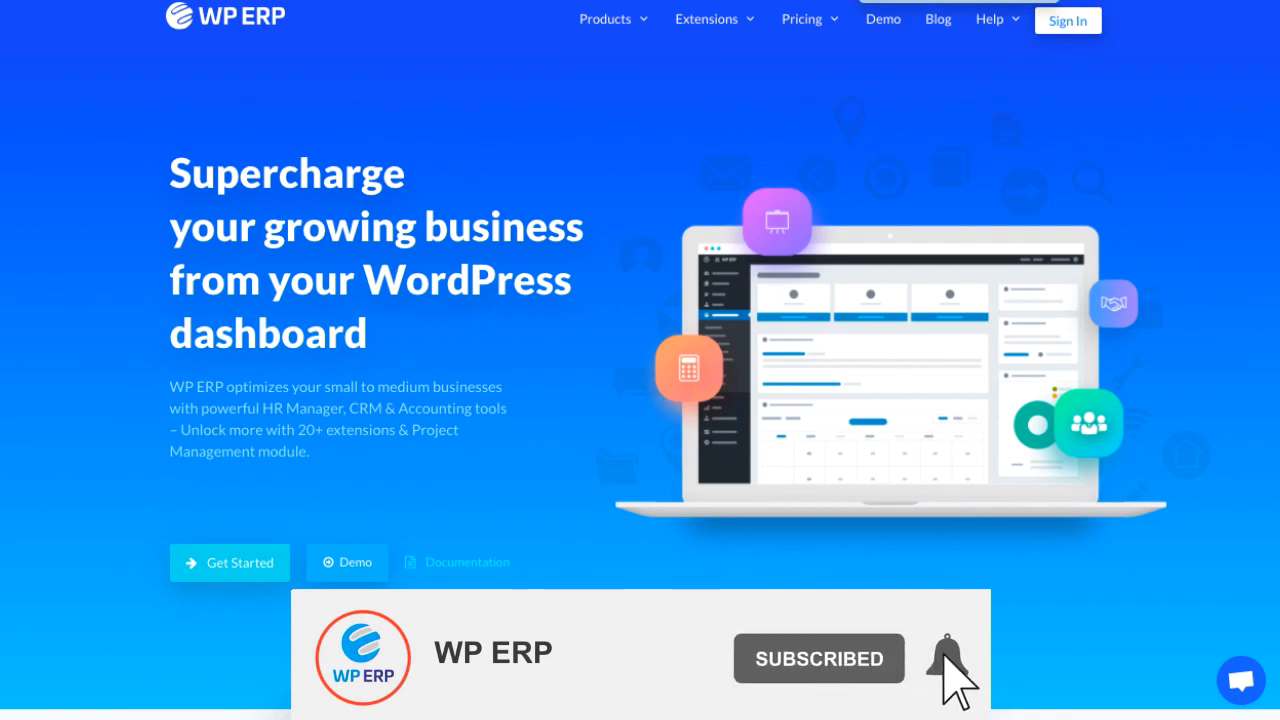